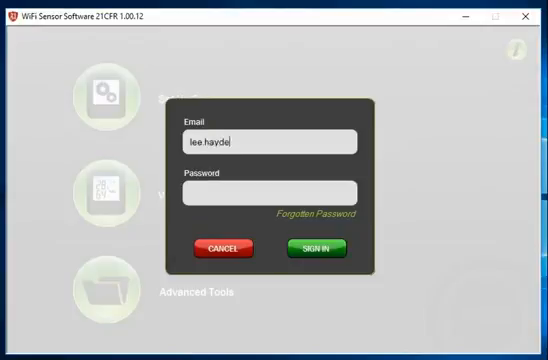
{"action": "type", "text": "@lasc"}
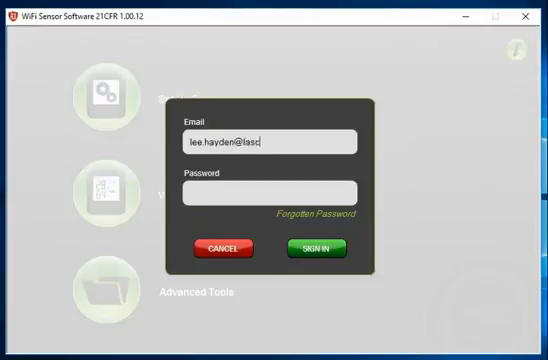
{"action": "type", "text": "lascar.co.uk"}
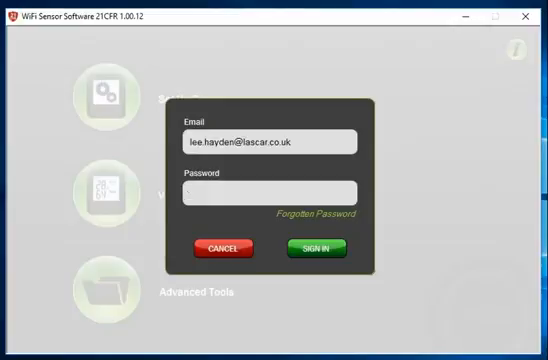
{"action": "type", "text": "password"}
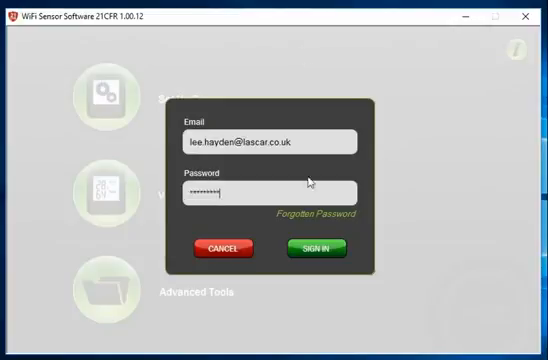
{"action": "left_click", "coordinate": [314, 247]}
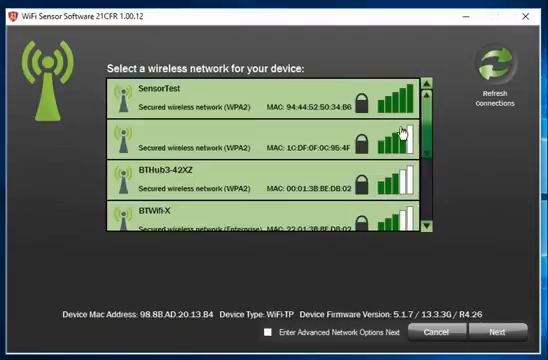
- Scroll to the chosen network and enter its password
{"action": "scroll", "scroll_direction": "down", "scroll_amount": 3}
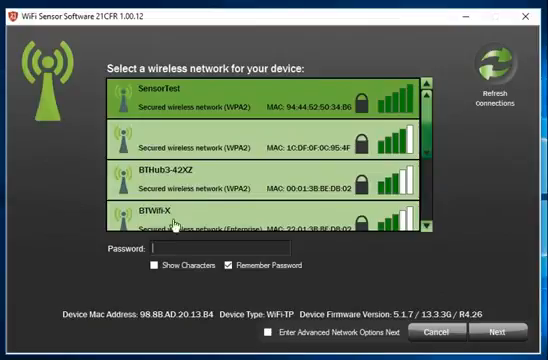
{"action": "type", "text": "***"}
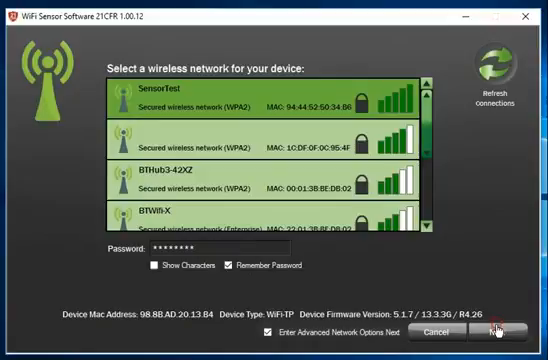
- View the Advanced Network Options keeping DHCP, then go back to network selection
{"action": "left_click", "coordinate": [496, 332]}
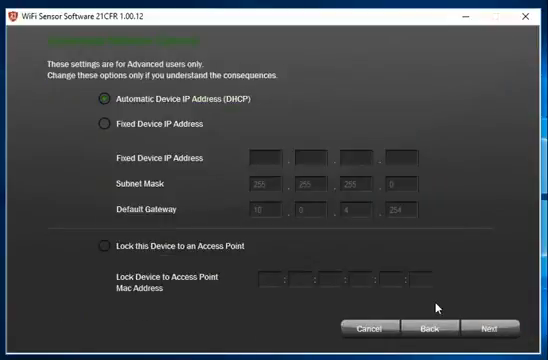
{"action": "mouse_move", "coordinate": [432, 328]}
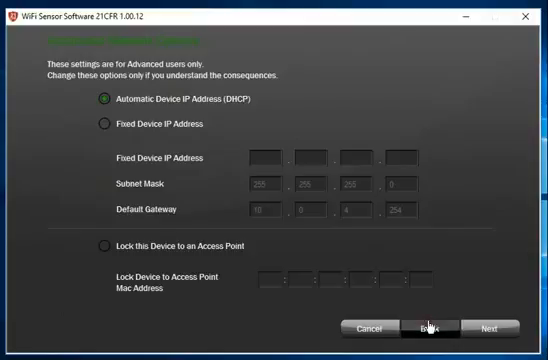
{"action": "left_click", "coordinate": [425, 329]}
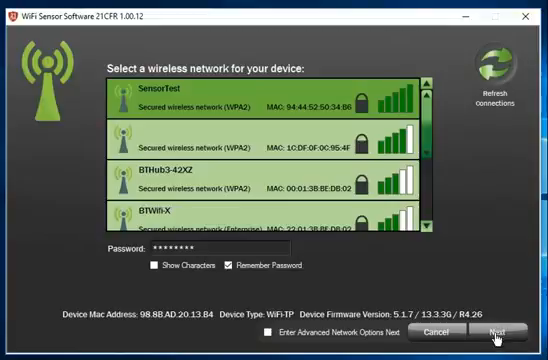
- Submit the network settings and start connecting the sensor to WiFi
{"action": "left_click", "coordinate": [494, 334]}
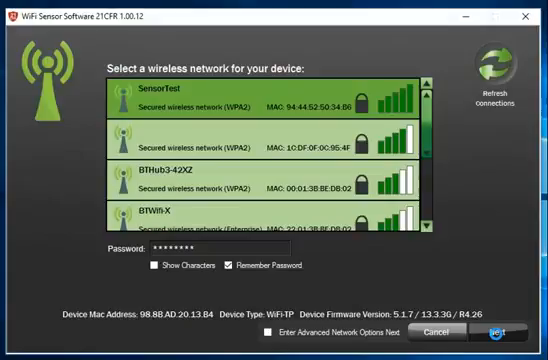
{"action": "left_click", "coordinate": [500, 334]}
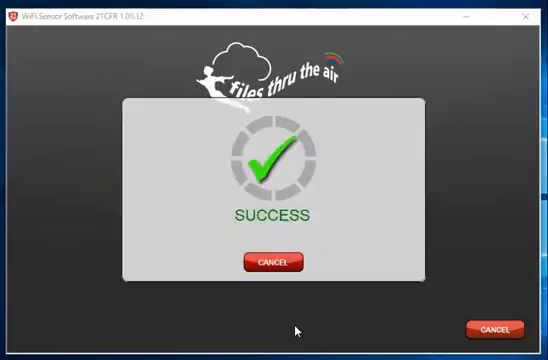
- Close the SUCCESS dialog with CANCEL
{"action": "left_click", "coordinate": [274, 261]}
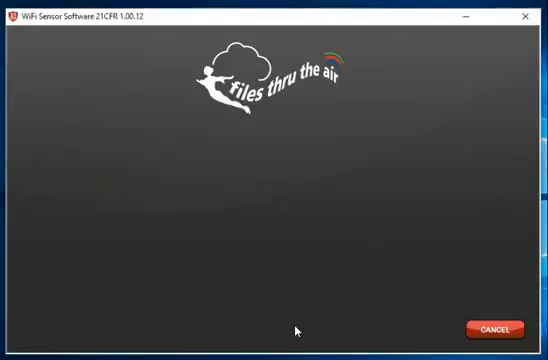